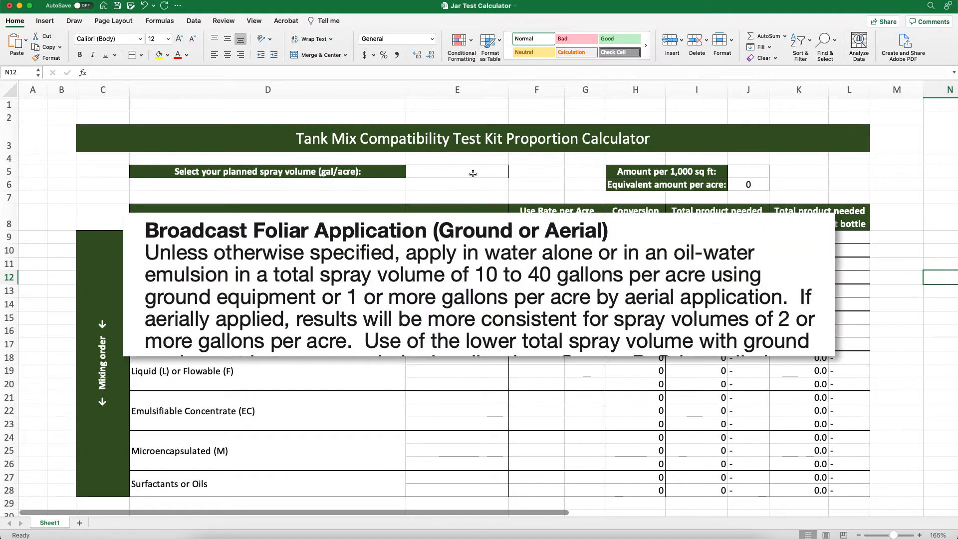
Choose 20 gal/acre as the planned spray volume in E5, making the conversion factor 5.
{"action": "left_click_drag", "start_coordinate": [234, 274], "coordinate": [694, 275]}
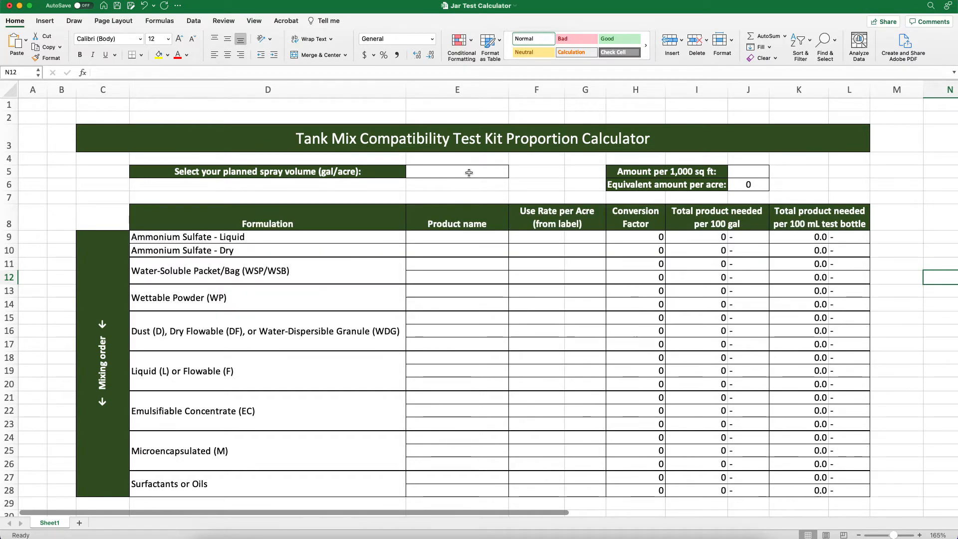
{"action": "left_click", "coordinate": [457, 172]}
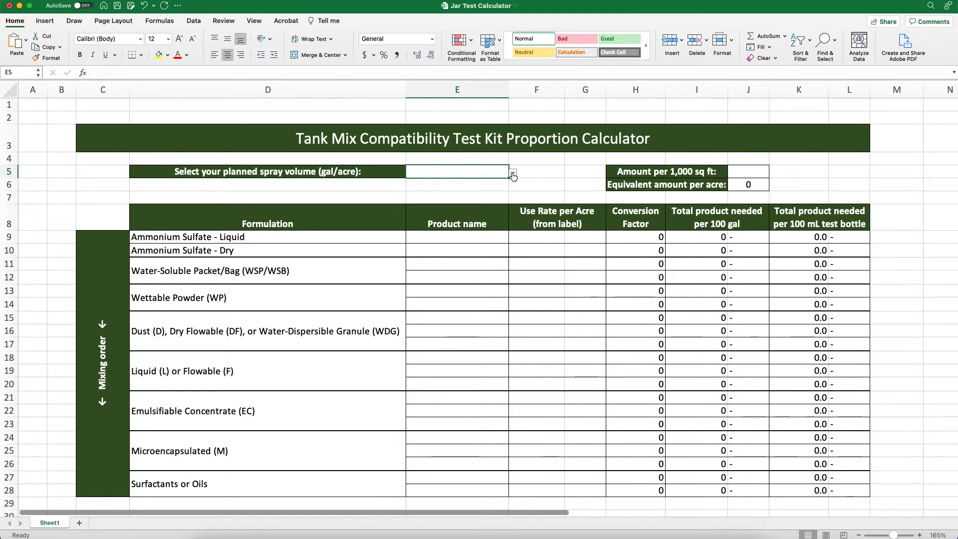
{"action": "left_click", "coordinate": [512, 172]}
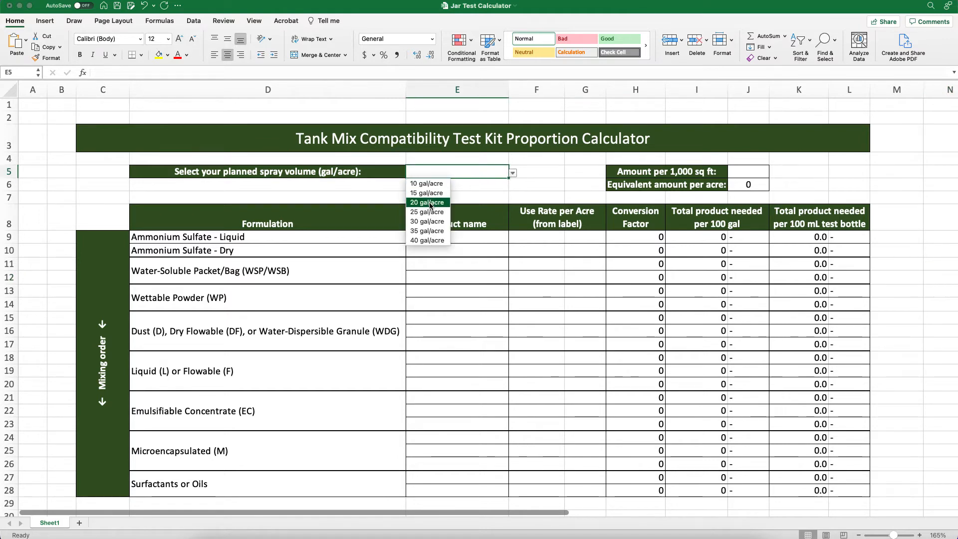
{"action": "left_click", "coordinate": [427, 202]}
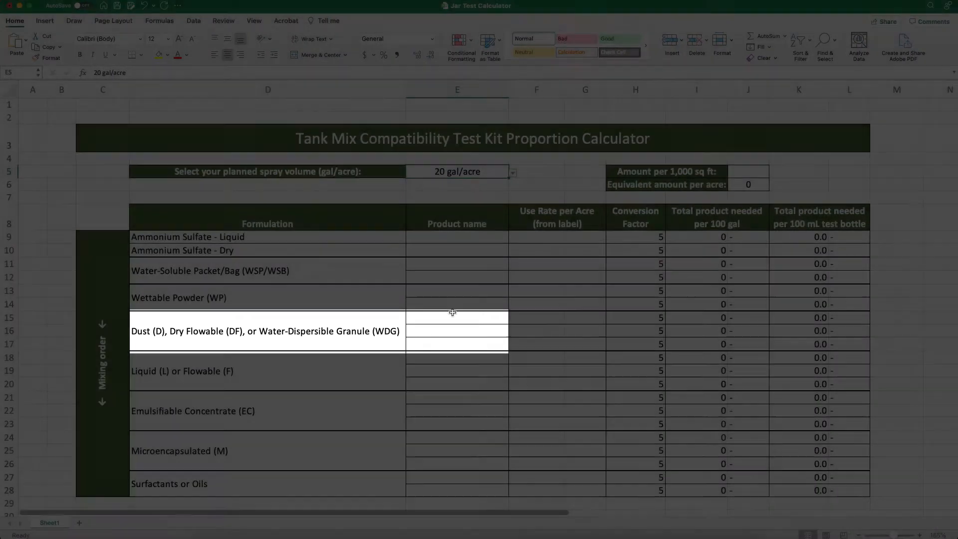
Enter BugKill G as the dust/granule product and BugGone EC as the emulsifiable concentrate.
{"action": "left_click", "coordinate": [456, 317]}
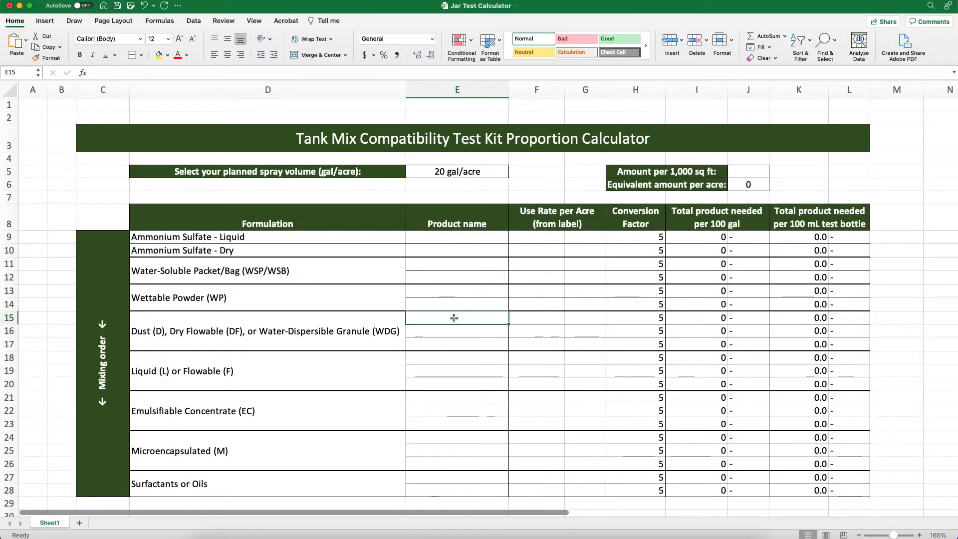
{"action": "type", "text": "BugKill"}
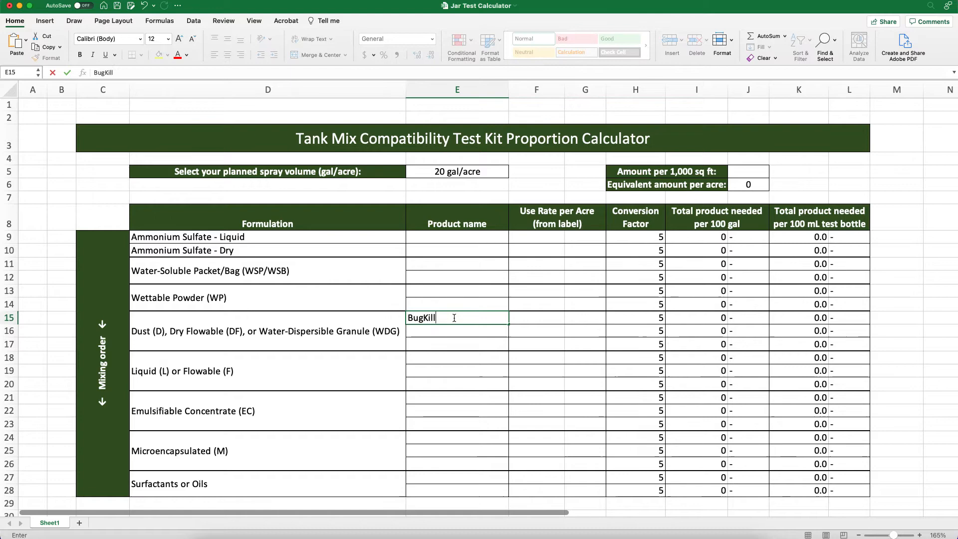
{"action": "type", "text": "G"}
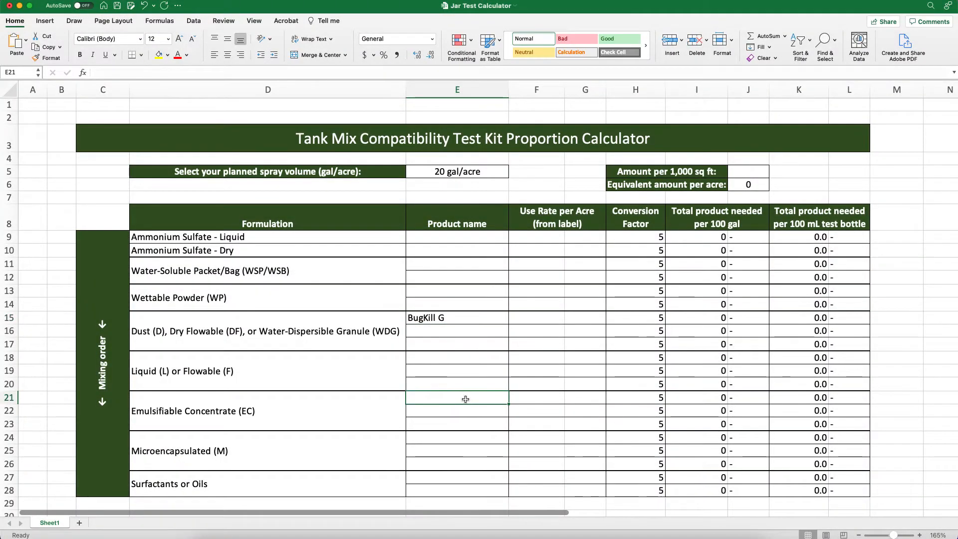
{"action": "type", "text": "BugGone EC"}
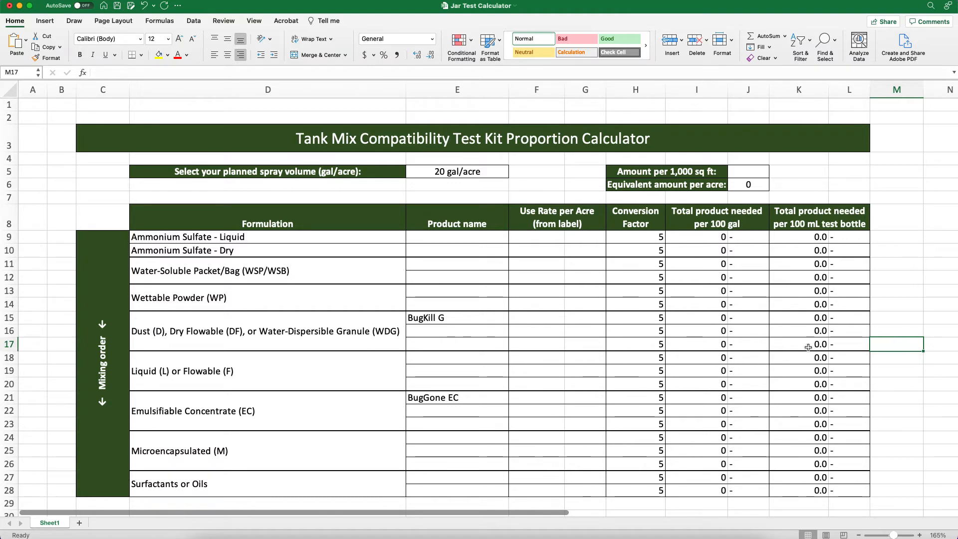
{"action": "mouse_move", "coordinate": [549, 359]}
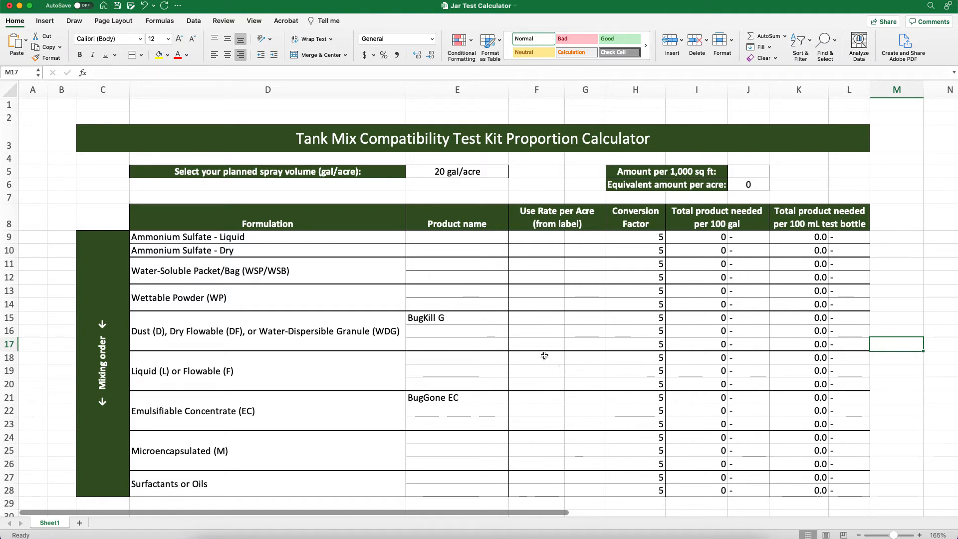
Enter a 16 oz/acre use rate for BugKill G, yielding 80 oz per 100 gal and 599.1 mg.
{"action": "left_click", "coordinate": [535, 317]}
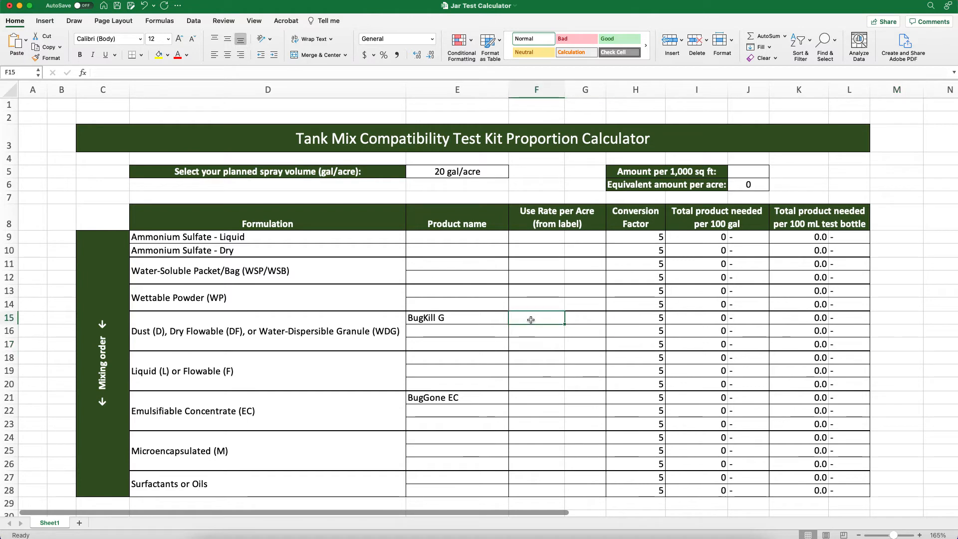
{"action": "type", "text": "16"}
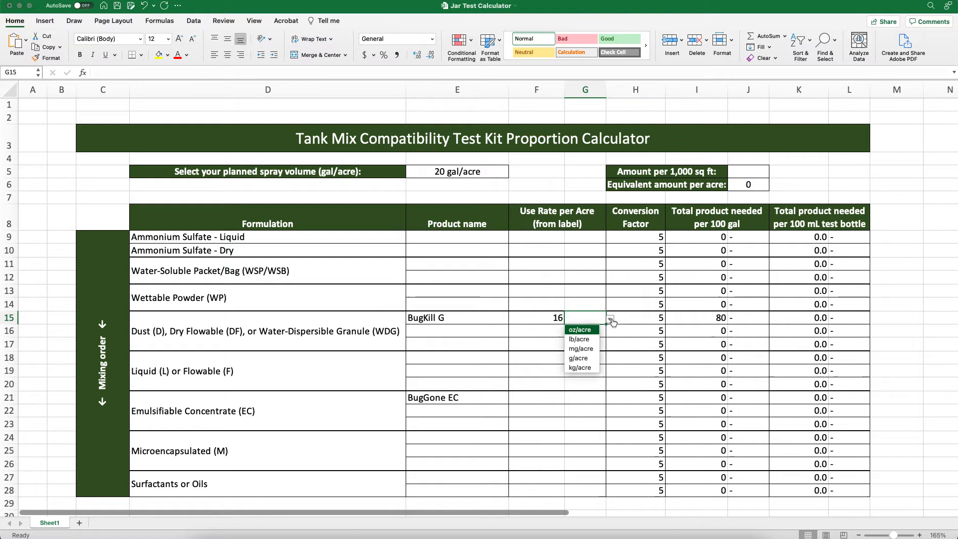
{"action": "left_click", "coordinate": [578, 329]}
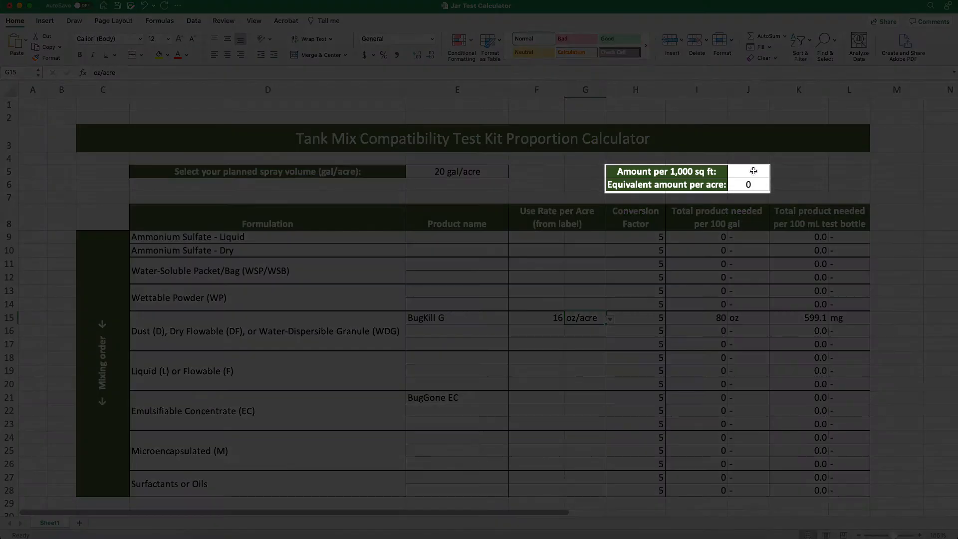
{"action": "left_click", "coordinate": [747, 170]}
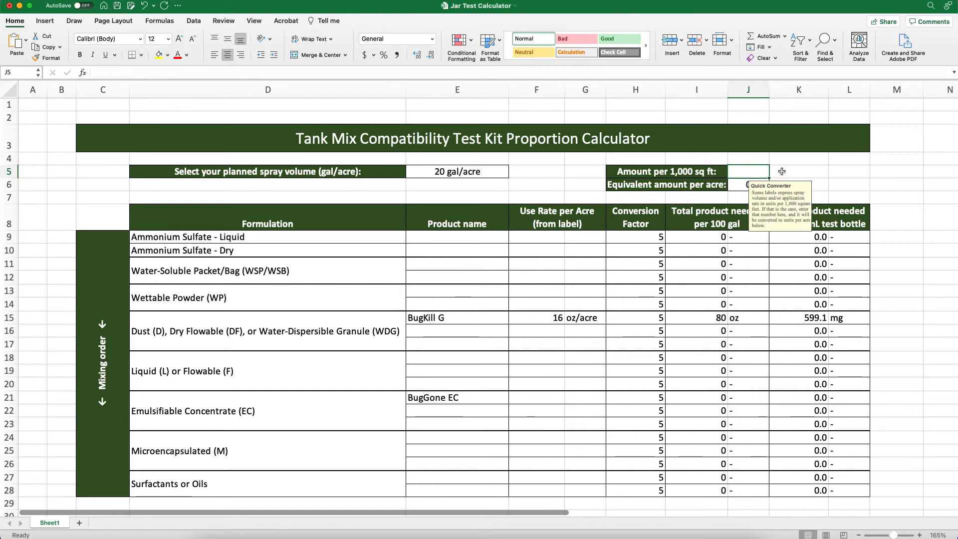
{"action": "mouse_move", "coordinate": [782, 171]}
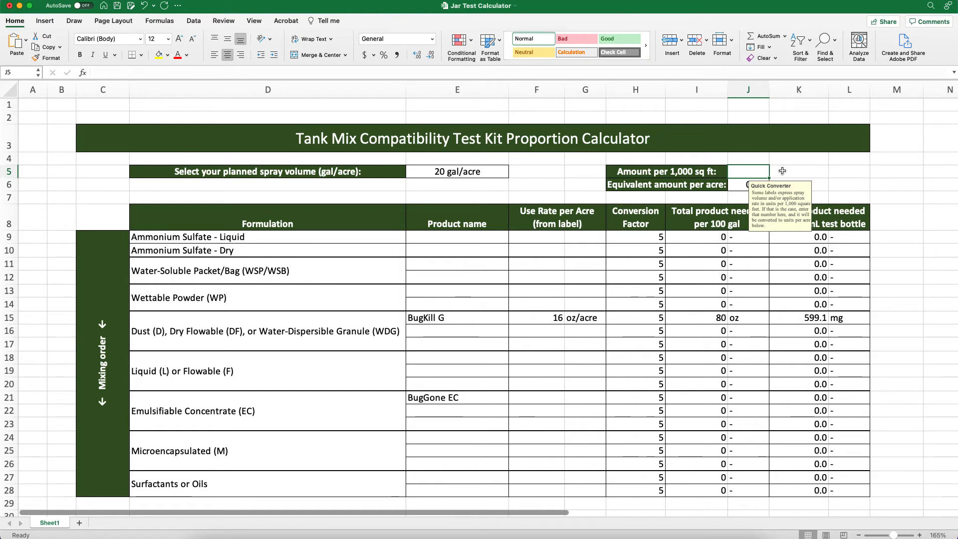
{"action": "left_click", "coordinate": [799, 171]}
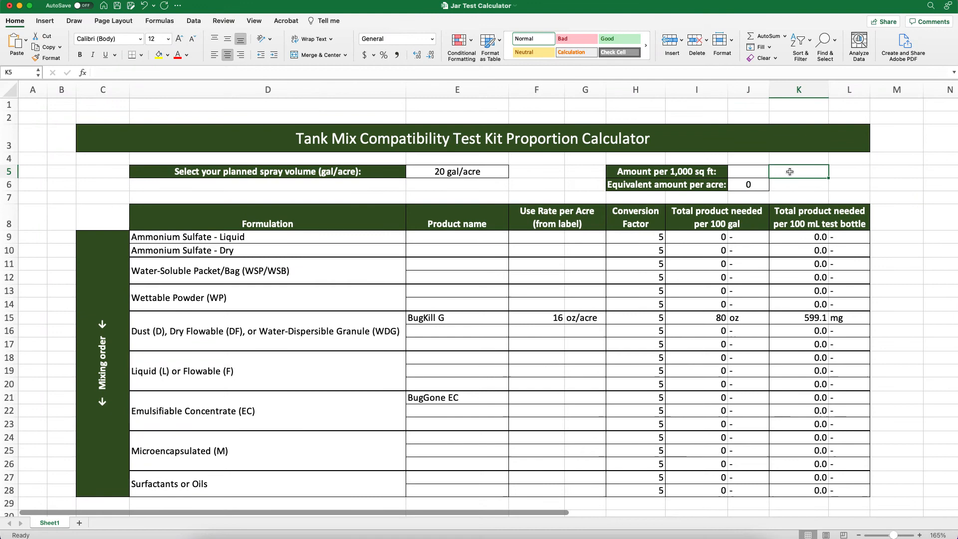
{"action": "mouse_move", "coordinate": [569, 379]}
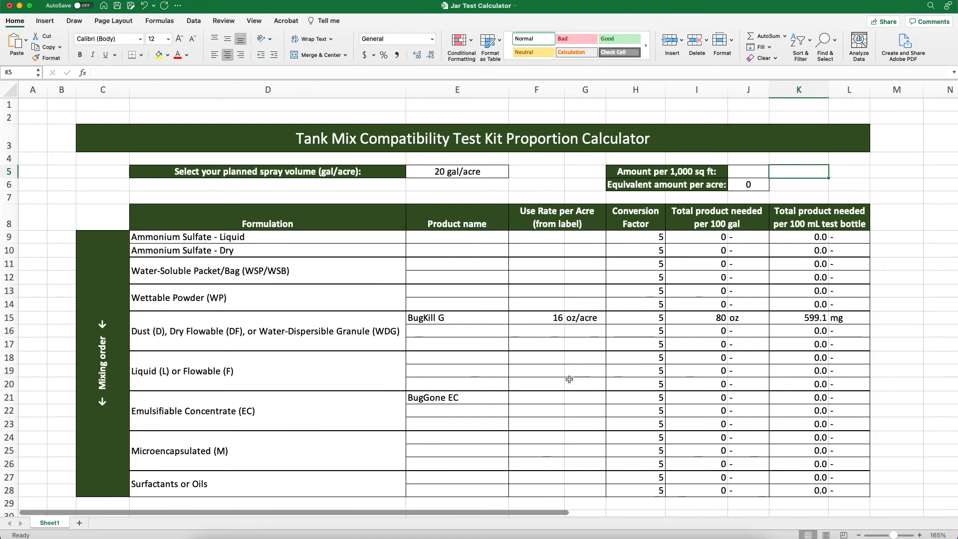
{"action": "left_click", "coordinate": [536, 398]}
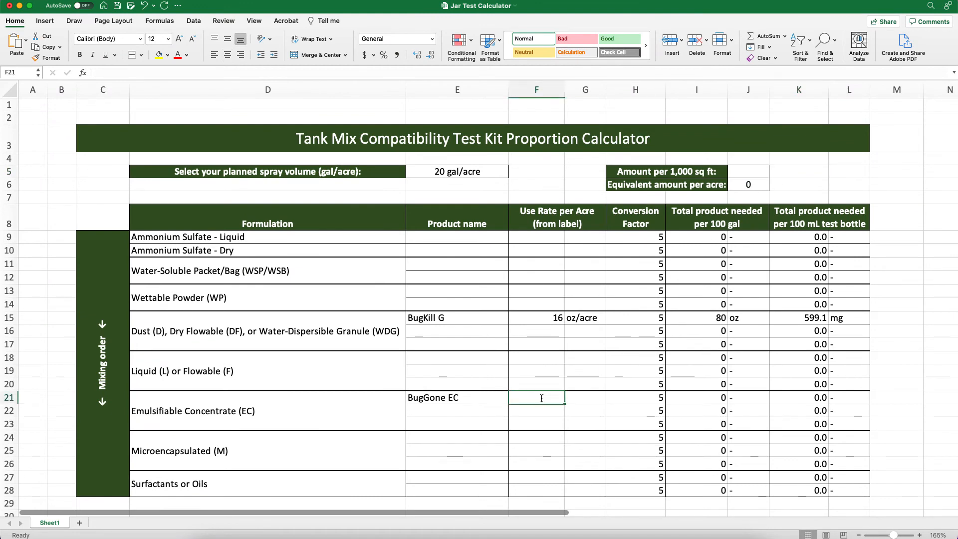
Enter a 76.8 fl oz/acre use rate for BugGone EC, yielding 384 fl oz per 100 gal and 3.0 mL.
{"action": "type", "text": "76.8"}
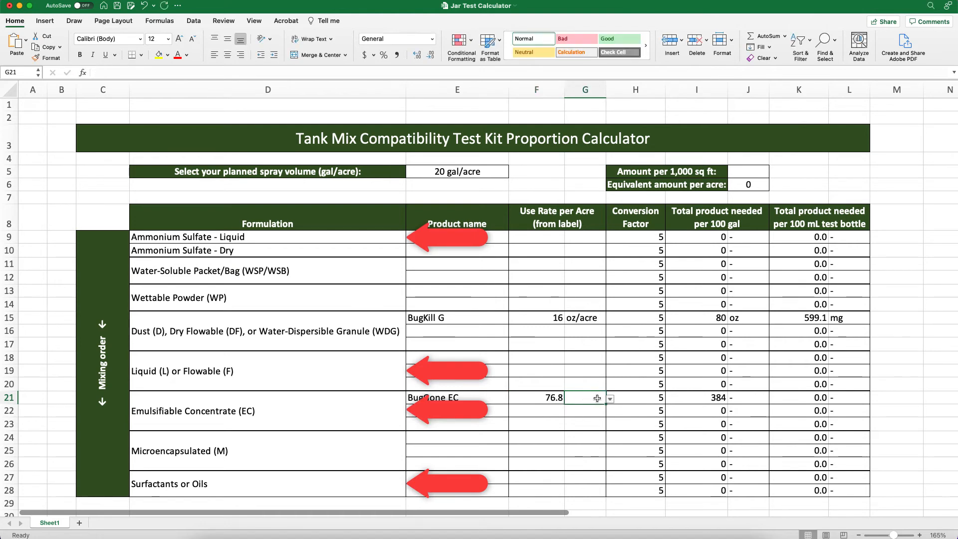
{"action": "left_click", "coordinate": [609, 398]}
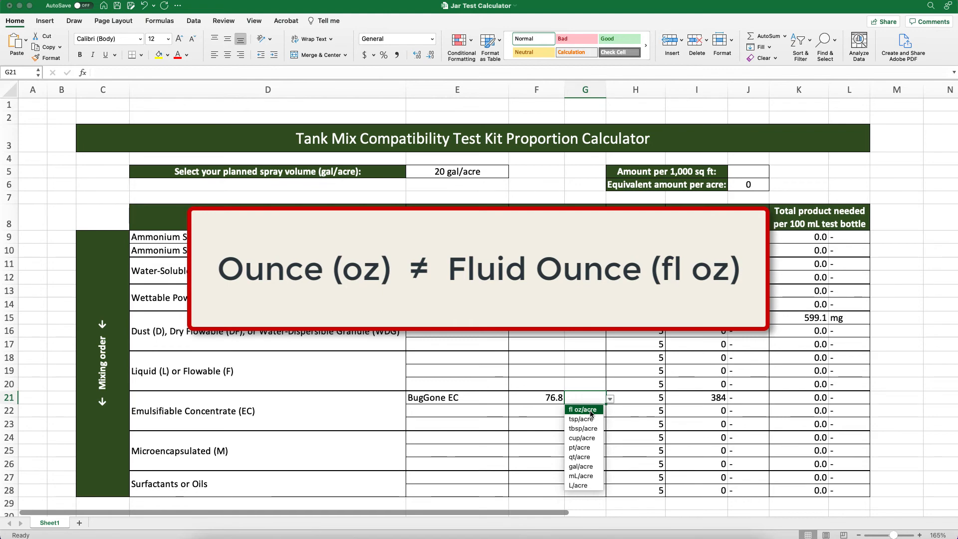
{"action": "left_click", "coordinate": [580, 409]}
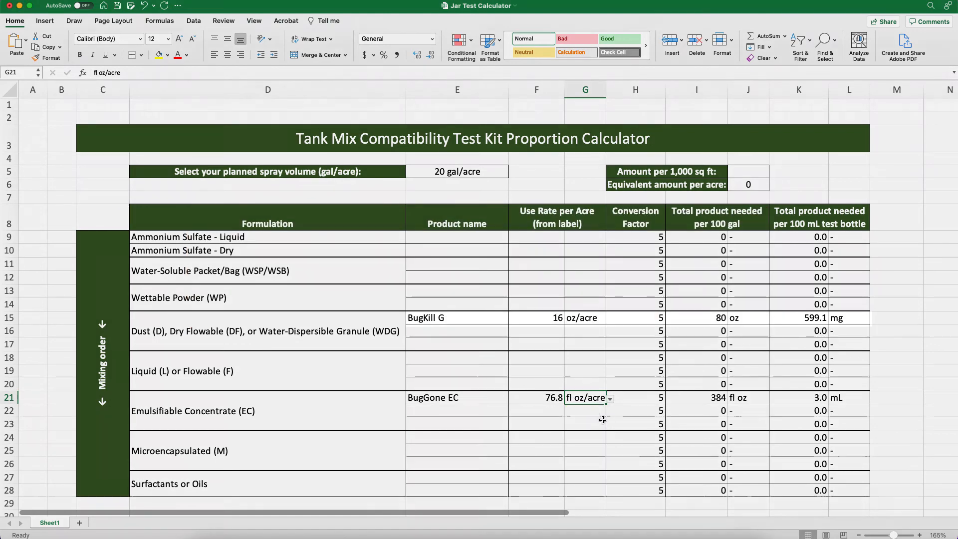